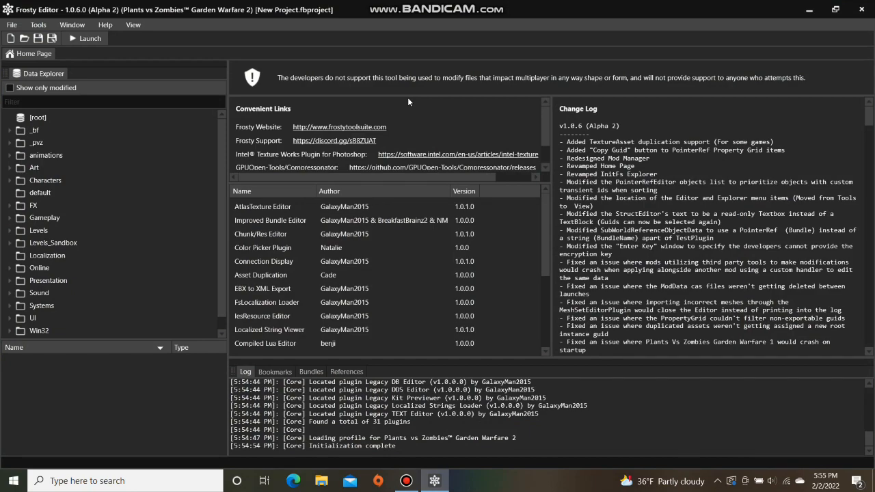
mouse_move(401, 98)
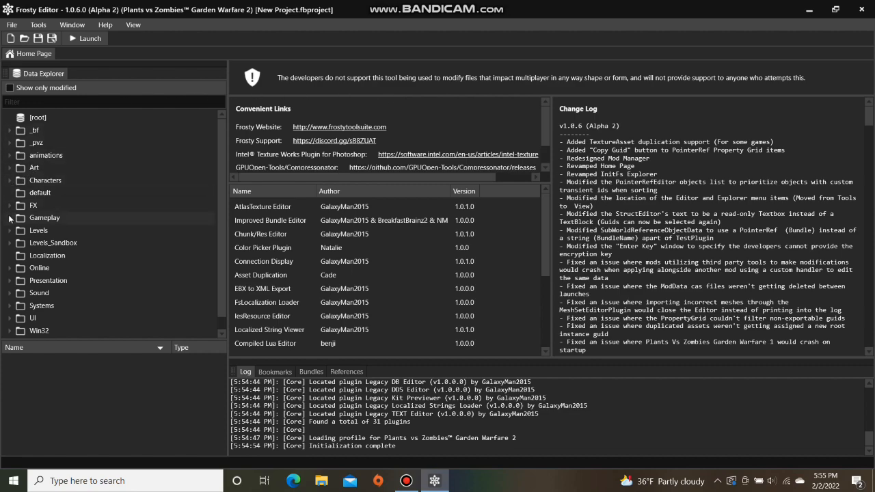
- Expand Gameplay and Teams in Data Explorer to reach the Plants AISpawnUnlocks folder
left_click(11, 219)
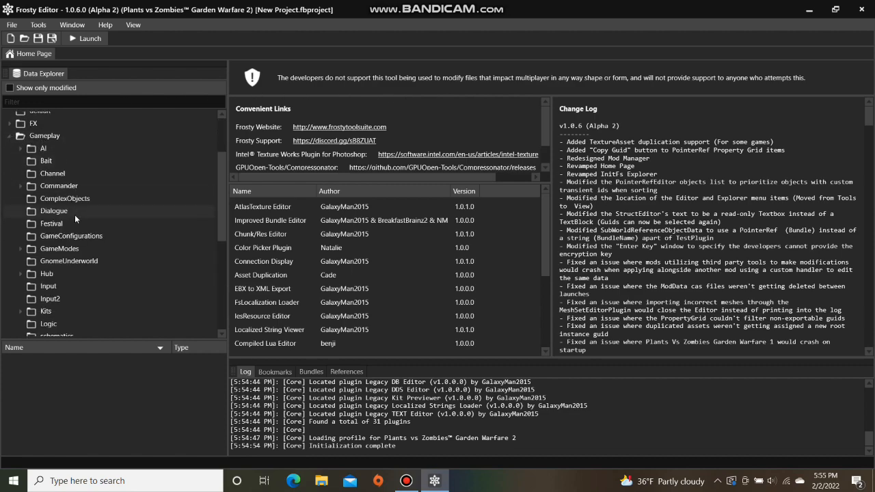
scroll("down", 3)
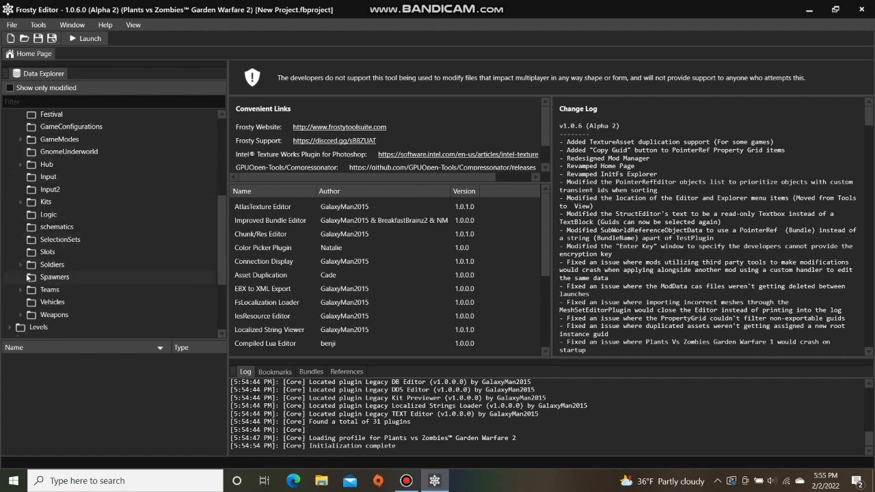
left_click(20, 289)
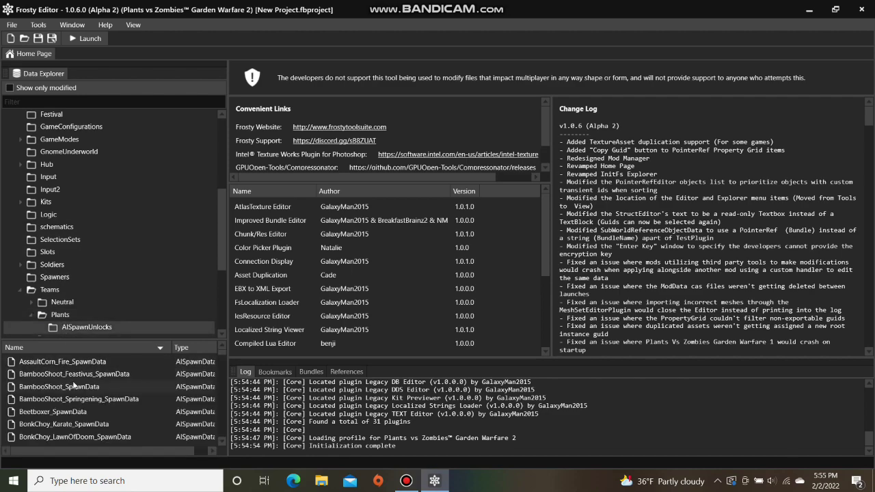
- Duplicate AssaultCorn_Fire_SpawnData as TorchwoodPlayable_SpawnData and show only modified assets
right_click(62, 361)
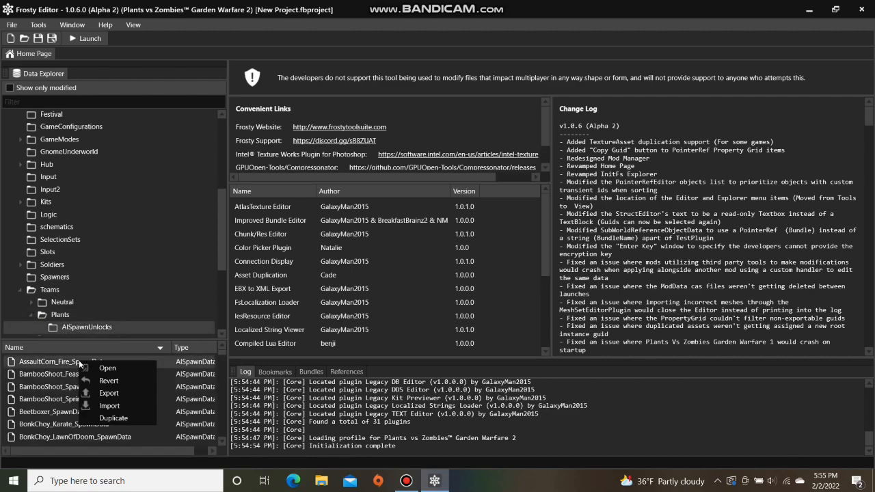
left_click(113, 417)
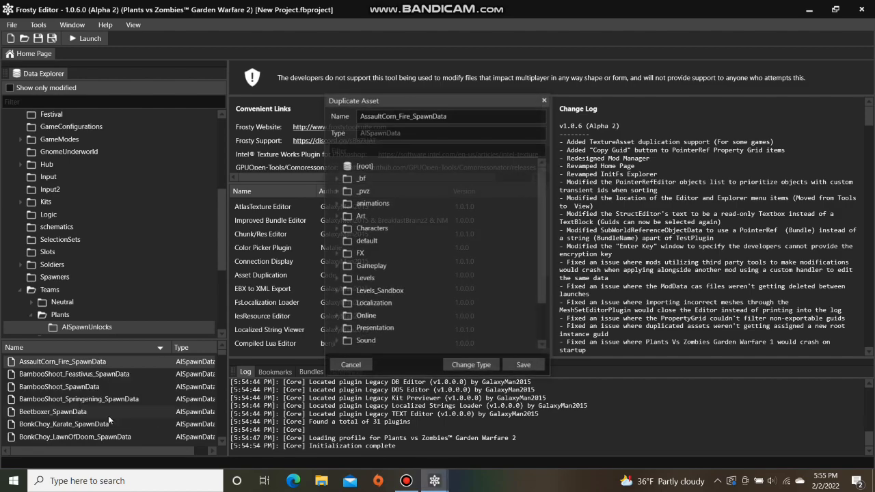
scroll("down", 3)
type("Torch")
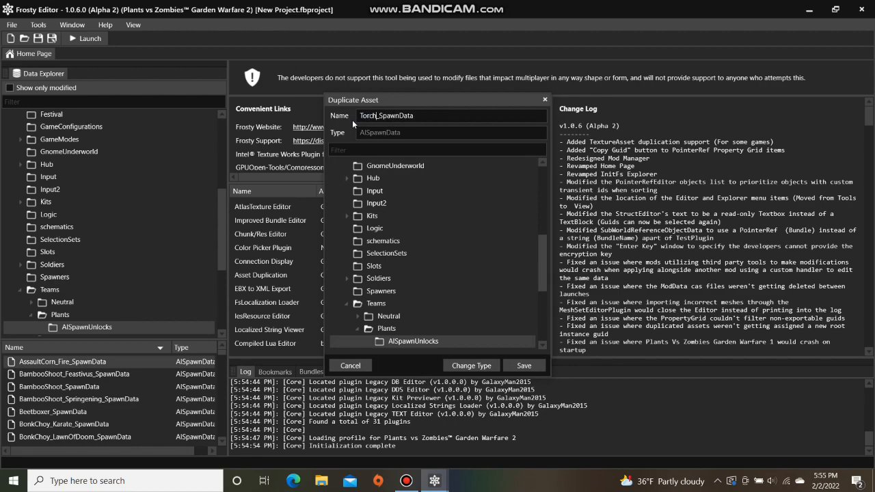
type("wood")
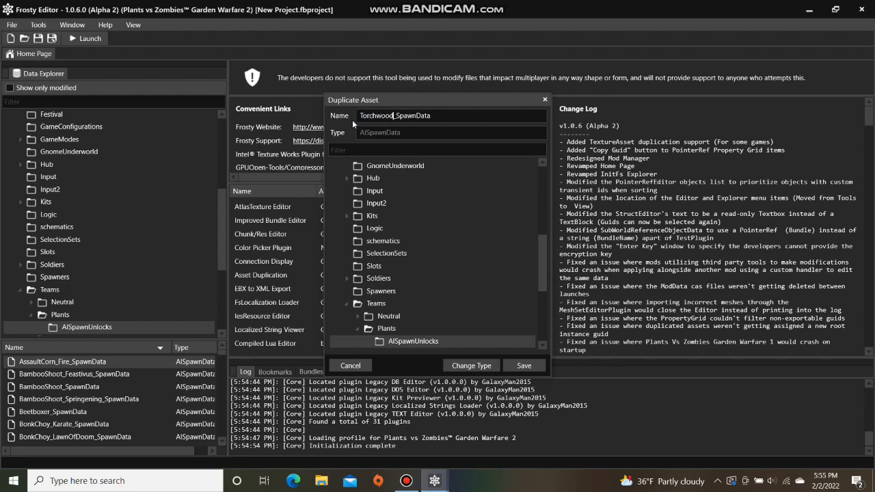
type("Play")
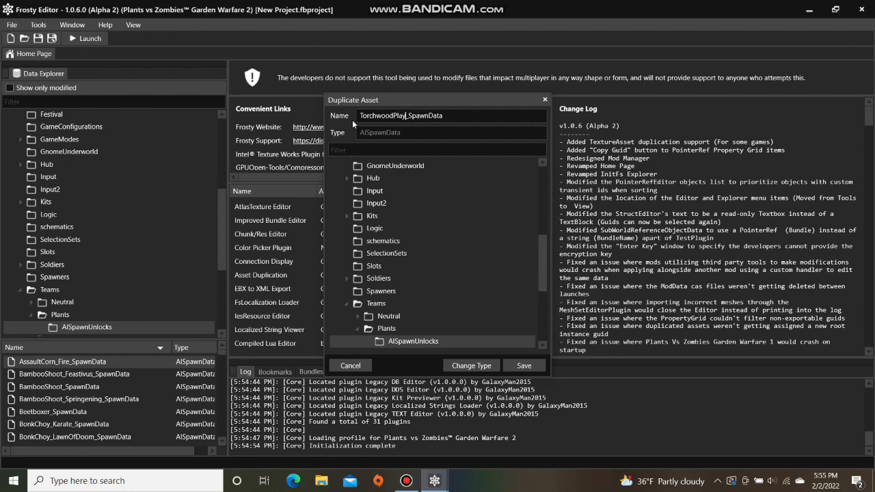
type("able")
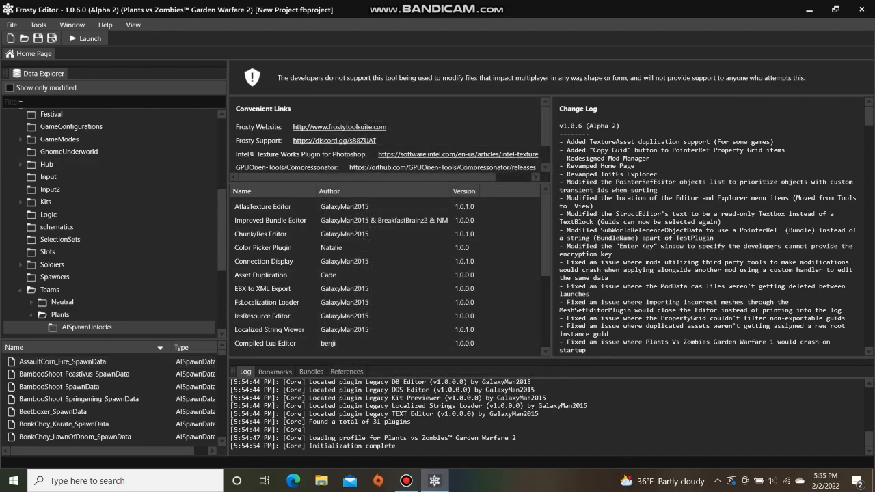
left_click(9, 87)
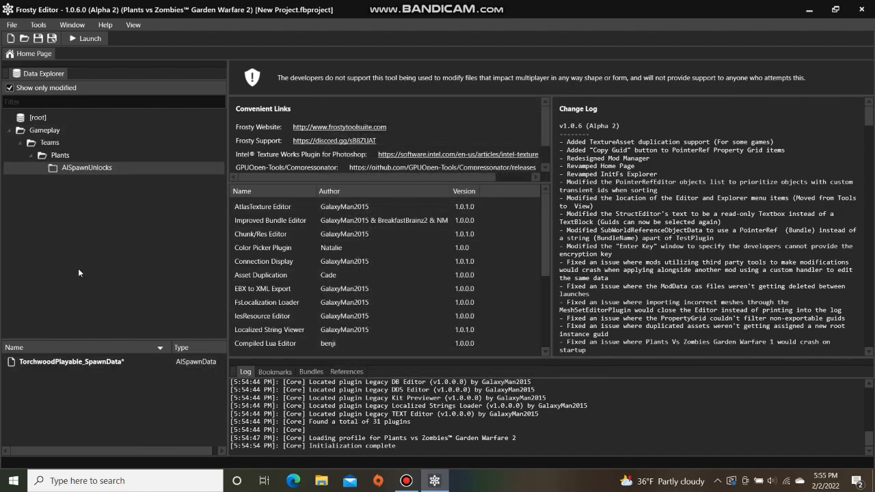
- Point TorchwoodPlayable_SpawnData's Blueprint to MpPlant_TorchwoodPlayable and locate Template_Plant_AIAssaultCorn
double_click(72, 361)
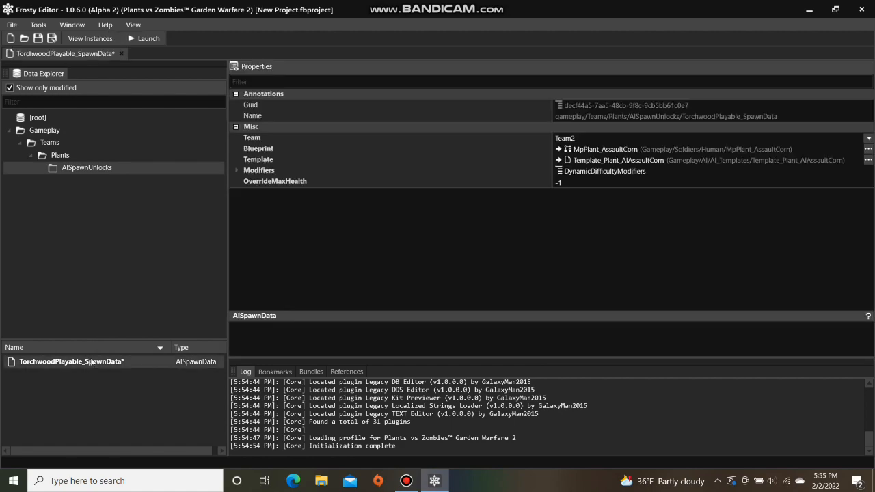
left_click(868, 149)
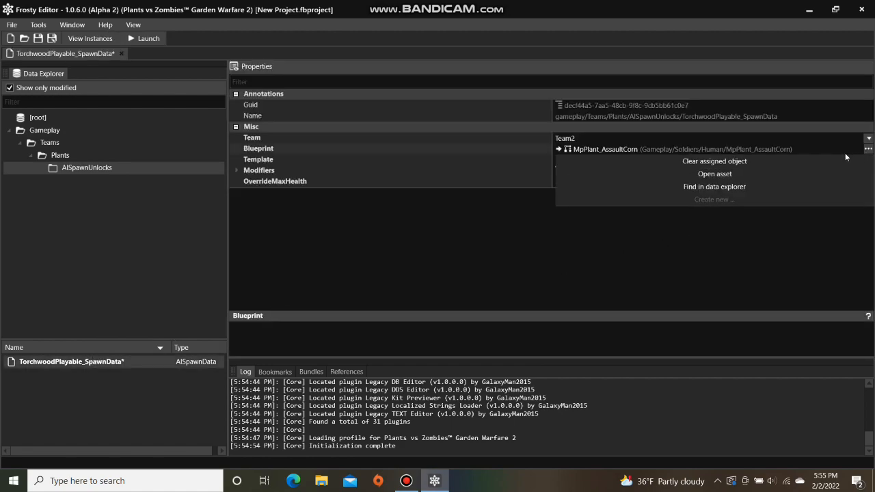
left_click(715, 186)
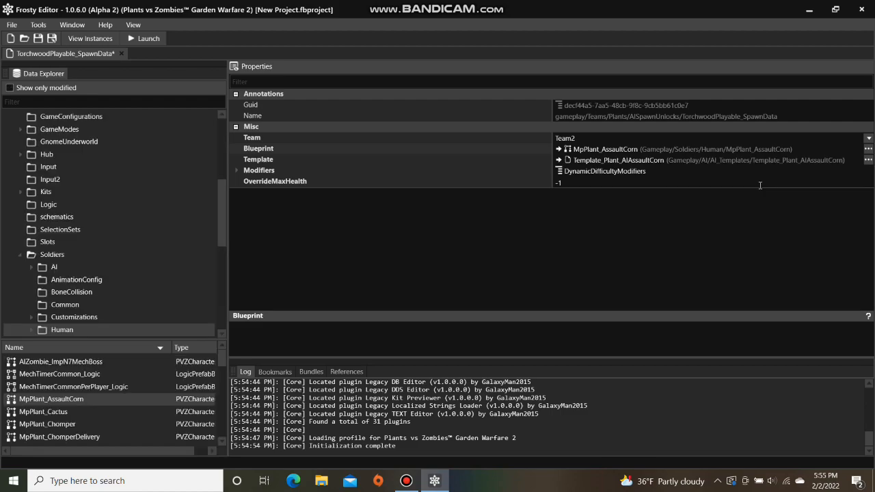
scroll("down", 3)
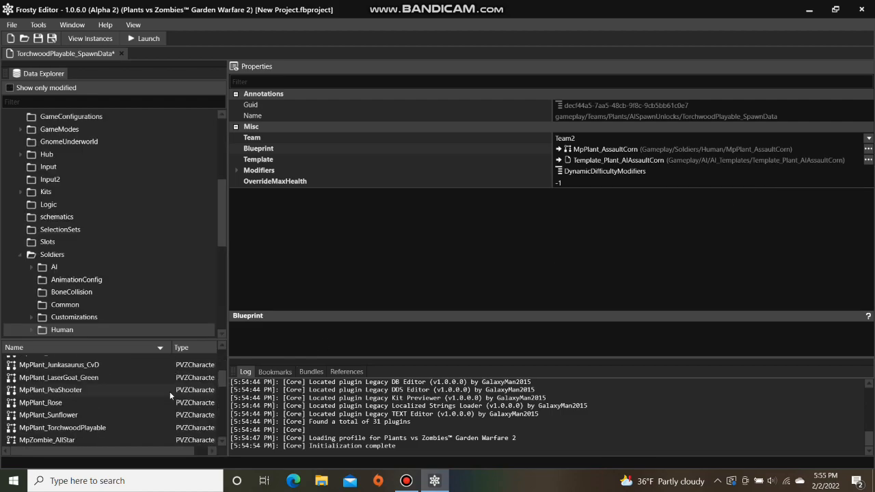
scroll("down", 3)
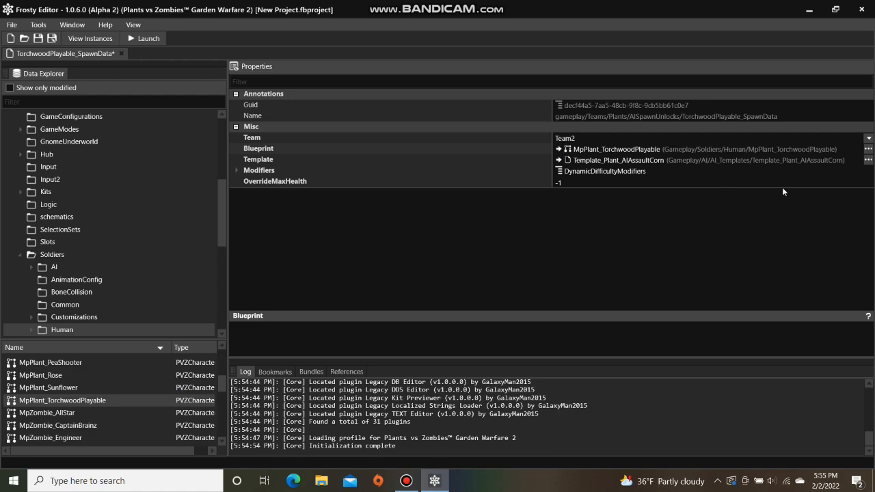
left_click(867, 160)
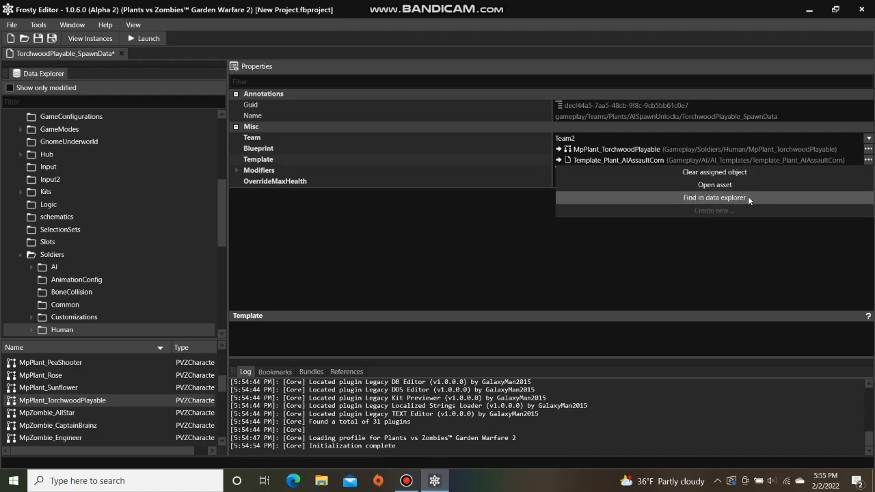
left_click(715, 197)
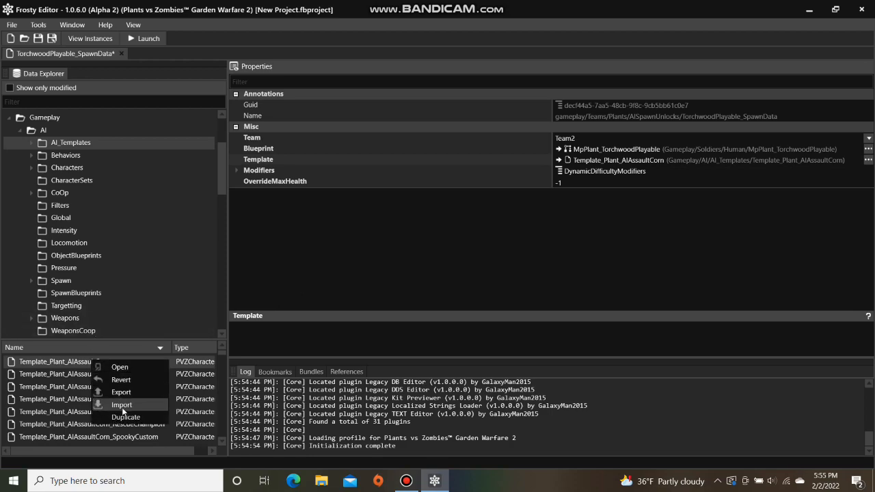
- Duplicate Template_Plant_AIAssaultCorn as Template_Plant_AITorchwoodPlayable, save it, and filter modified assets
left_click(125, 417)
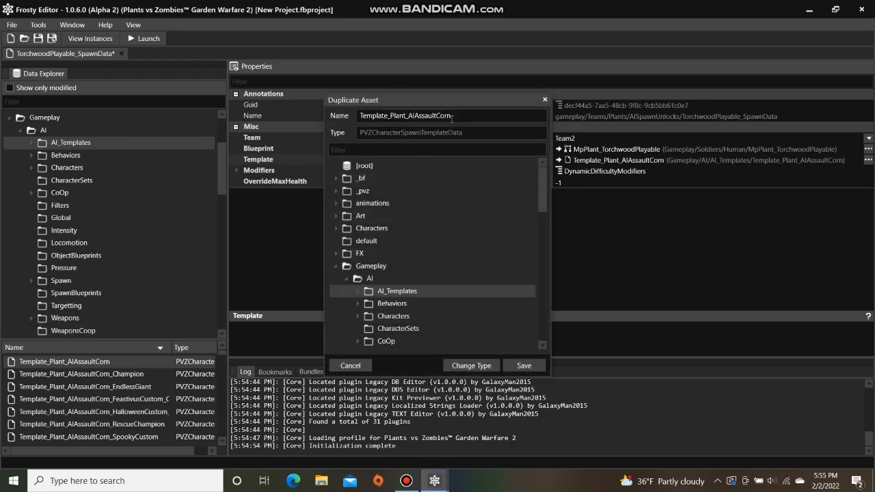
double_click(434, 115)
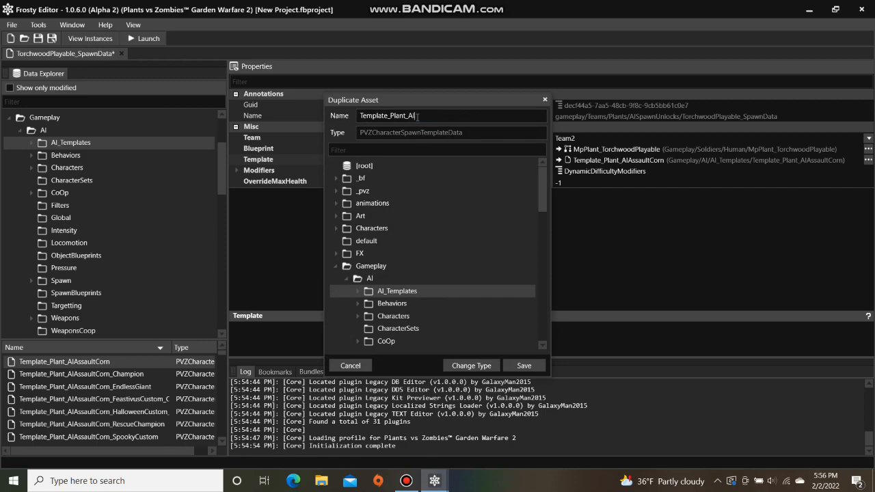
type("Toi")
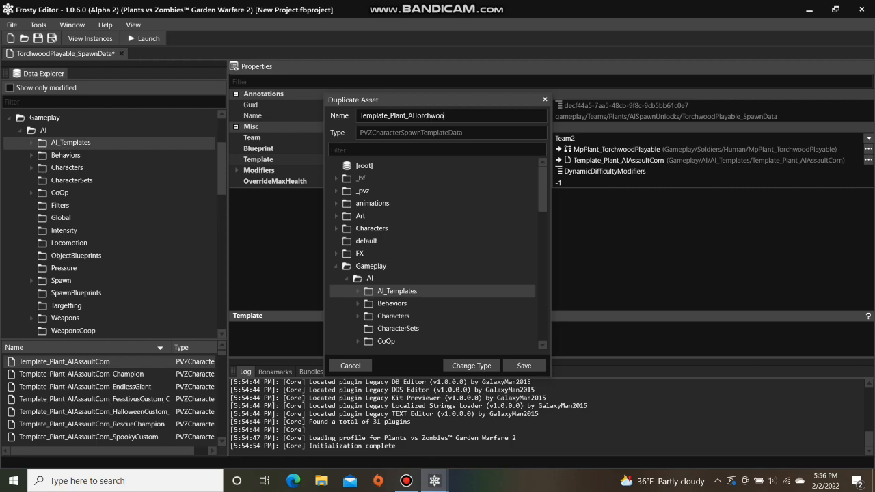
type("Playable")
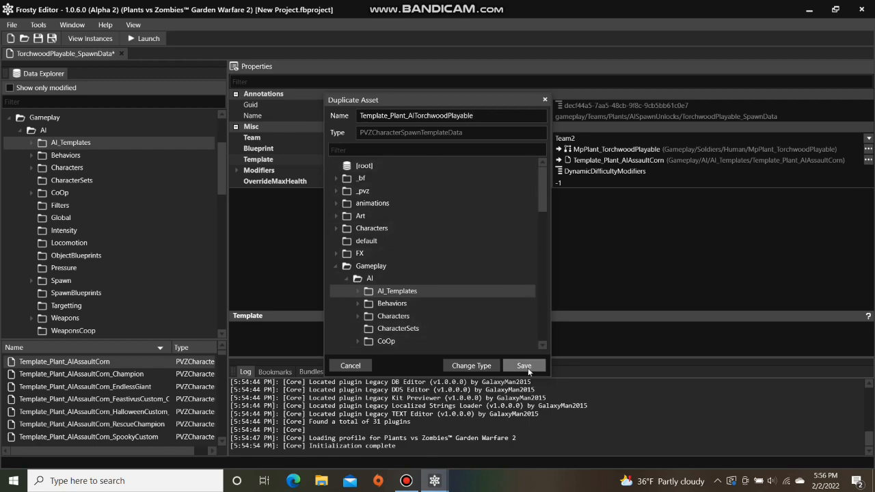
left_click(523, 366)
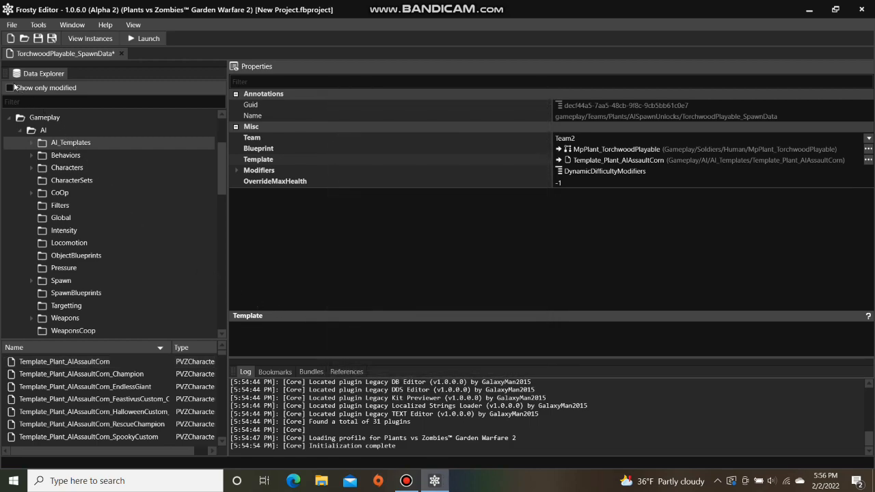
left_click(10, 88)
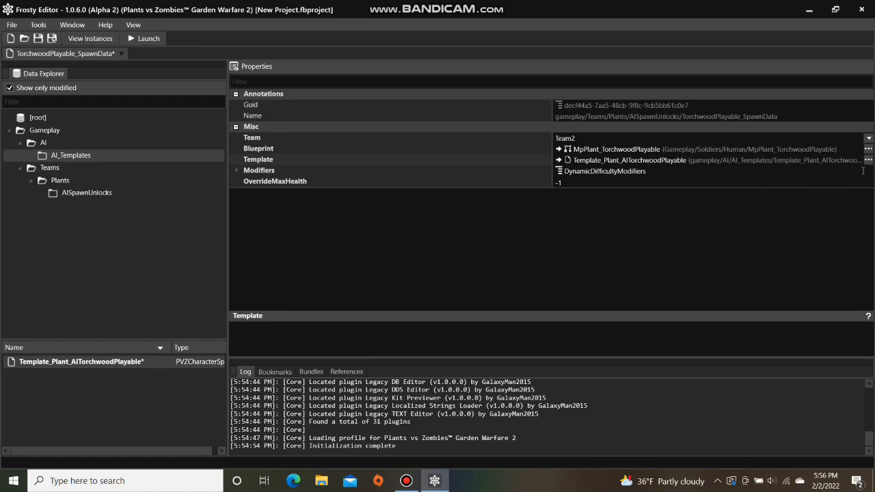
mouse_move(763, 191)
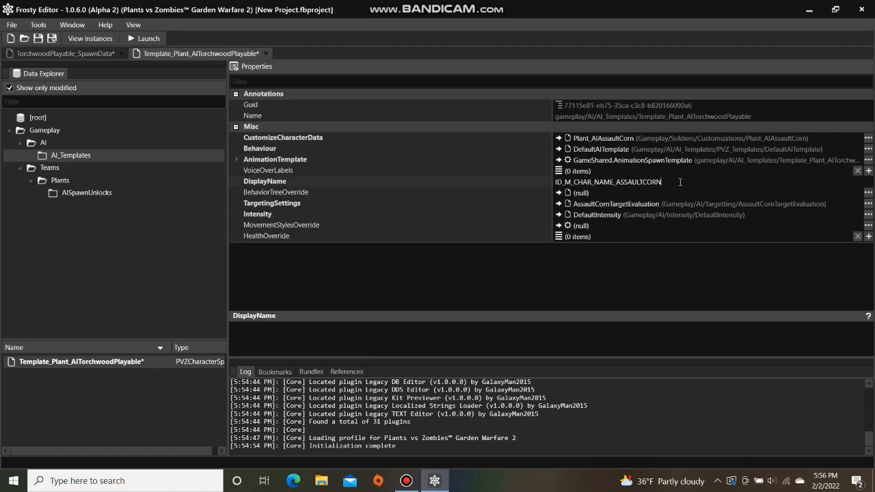
- Set DisplayName to Torchwood and locate the Plant_AIAssaultCorn customization asset
double_click(608, 181)
type("Torchwood")
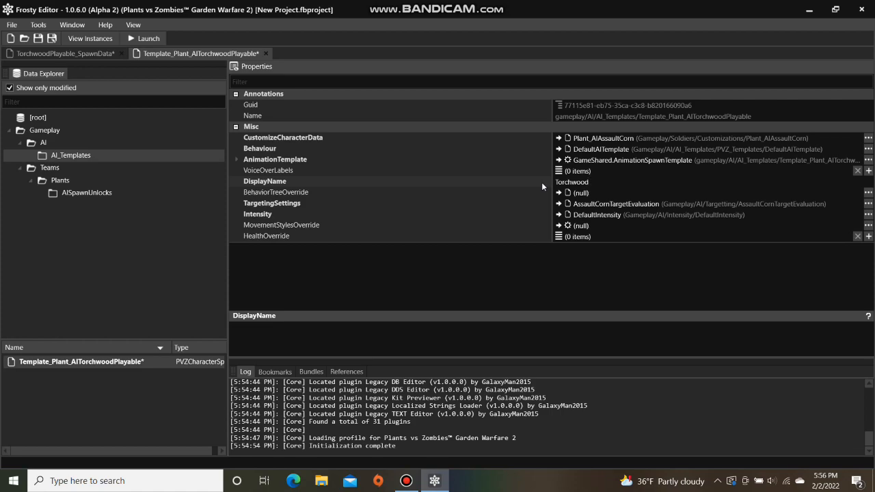
left_click(283, 137)
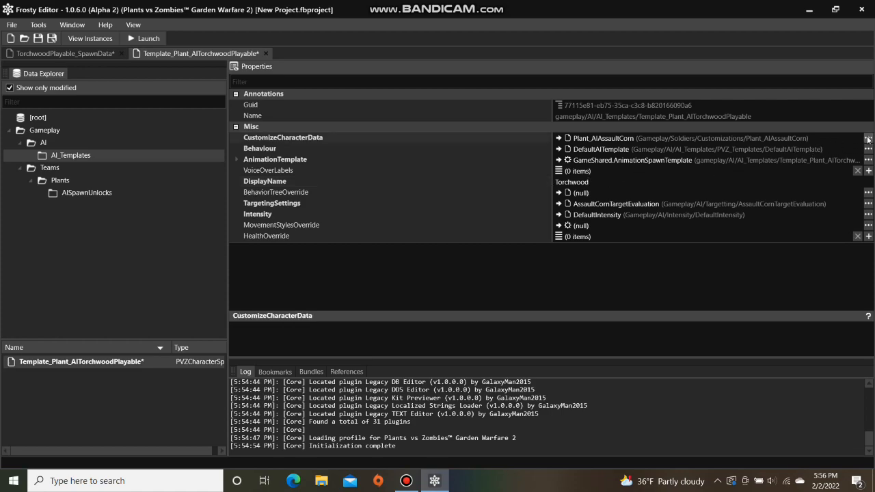
left_click(869, 138)
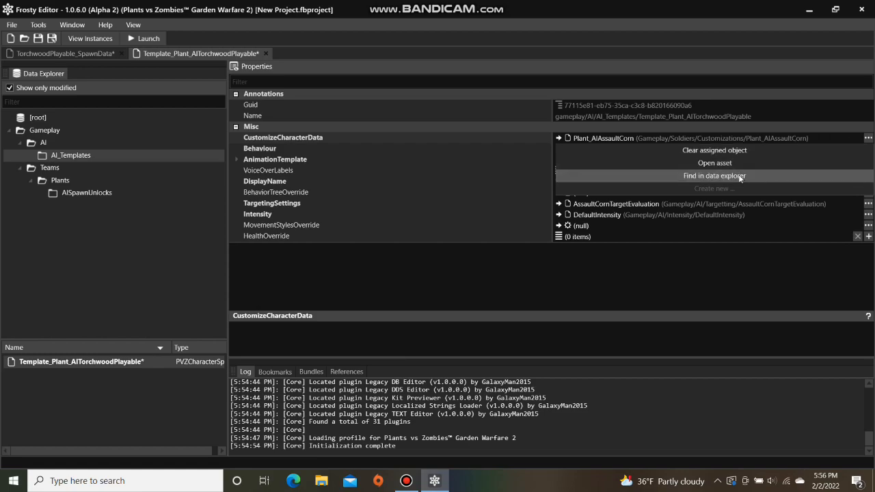
left_click(714, 176)
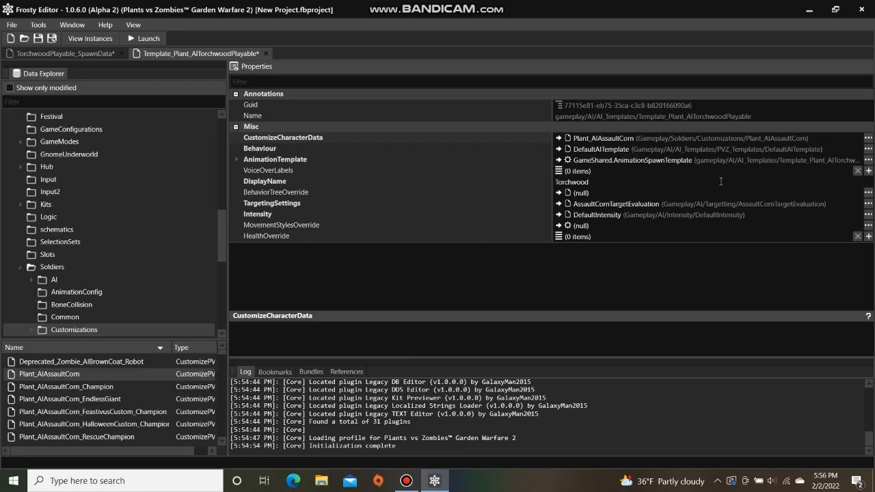
- Duplicate Plant_AIAssaultCorn and save the copy as Plant_AITorchwoodPlayable
right_click(50, 374)
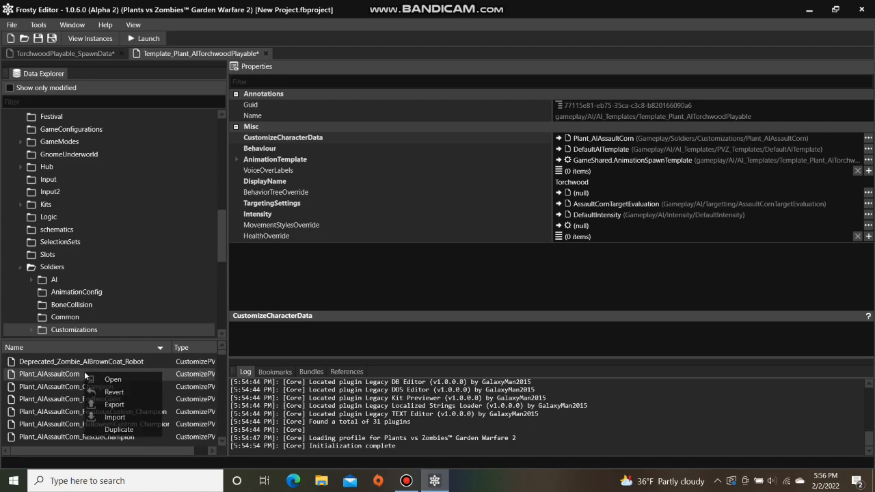
mouse_move(119, 430)
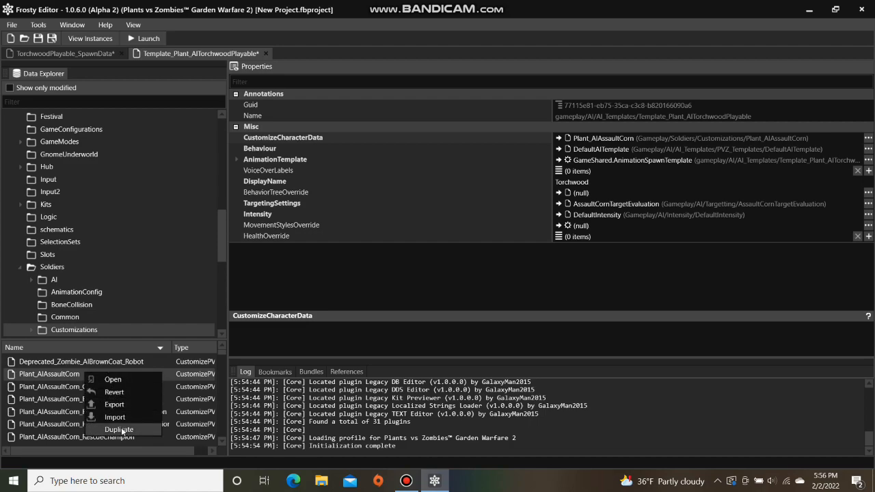
left_click(118, 429)
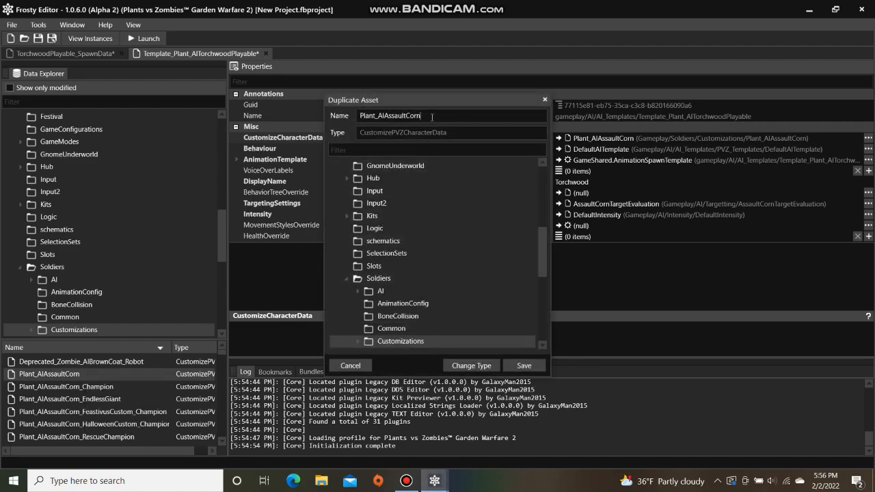
key("Backspace")
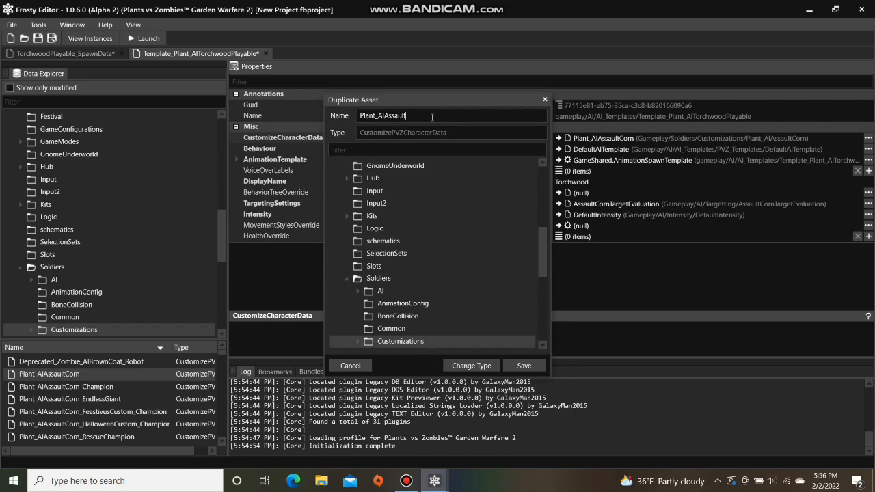
key("Backspace")
type("TorchwoodP")
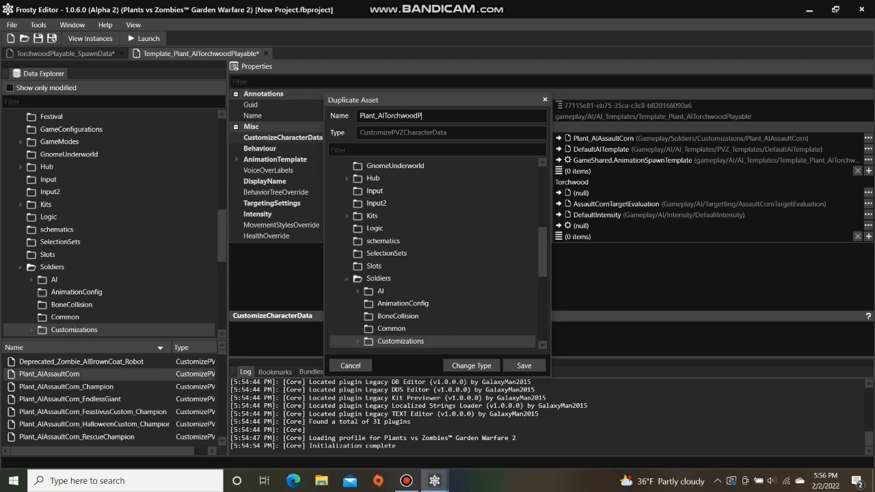
type("layable")
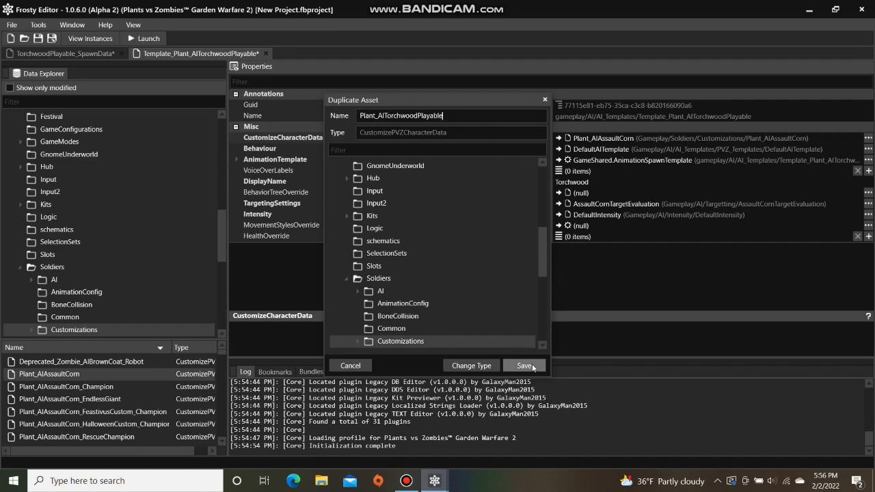
left_click(524, 365)
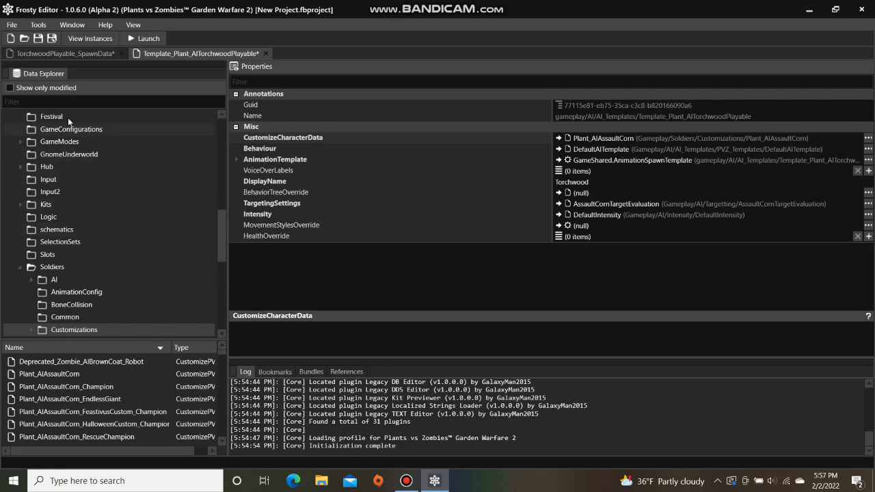
- Show only modified assets and open the assigned Plant_AITorchwoodPlayable customization
left_click(9, 87)
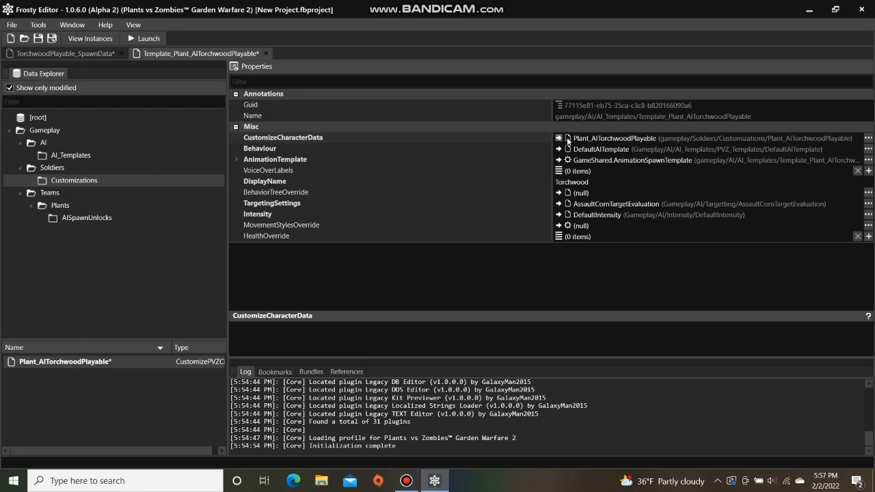
left_click(868, 138)
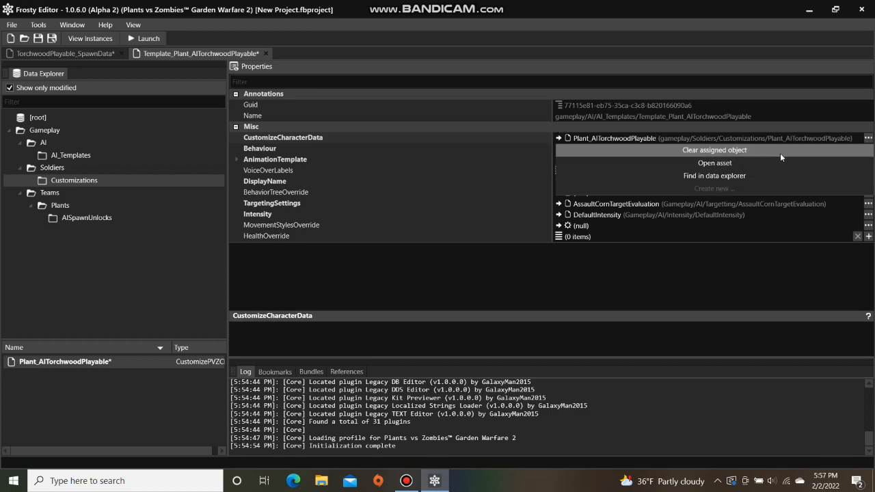
left_click(714, 162)
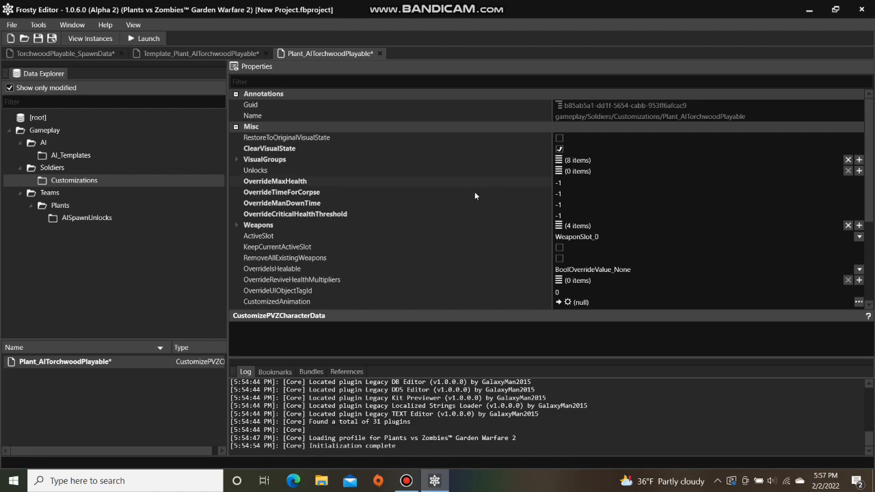
- Expand VisualGroups and delete extra entries until only [0] remains
left_click(237, 159)
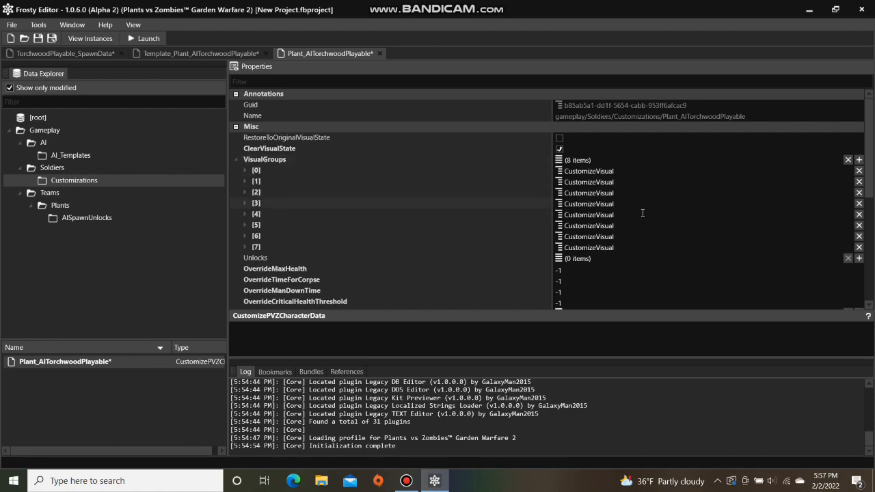
left_click(858, 182)
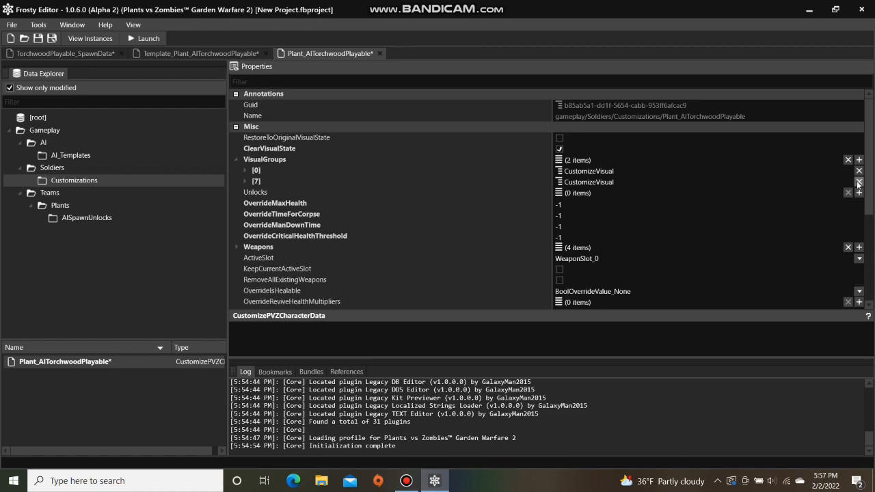
left_click(858, 182)
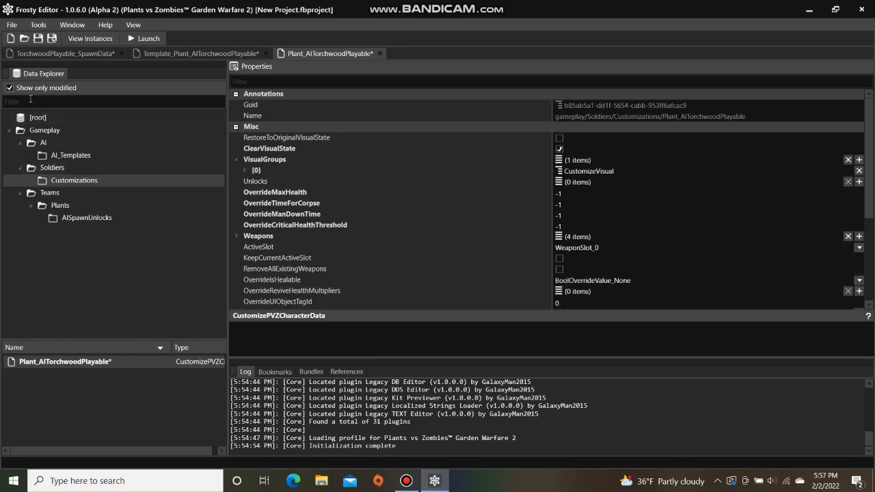
mouse_move(10, 89)
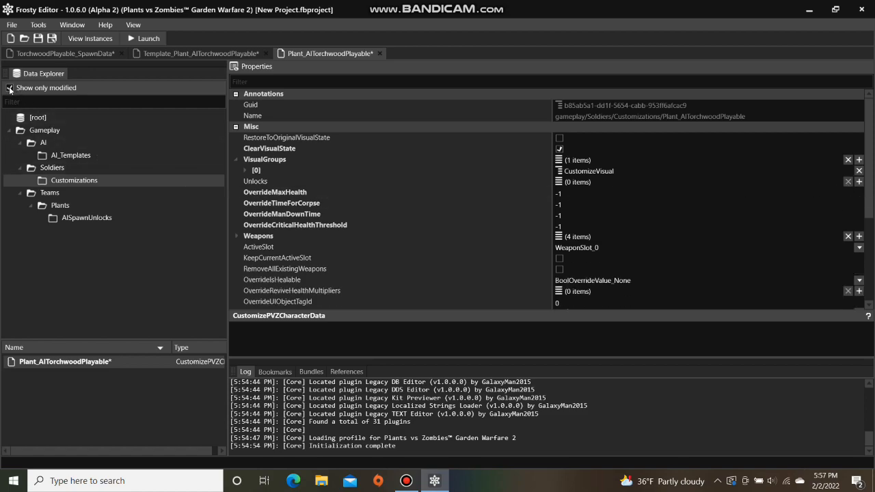
- Search 'torchwood' and browse Characters to the Torchwood body assets folder
left_click(10, 87)
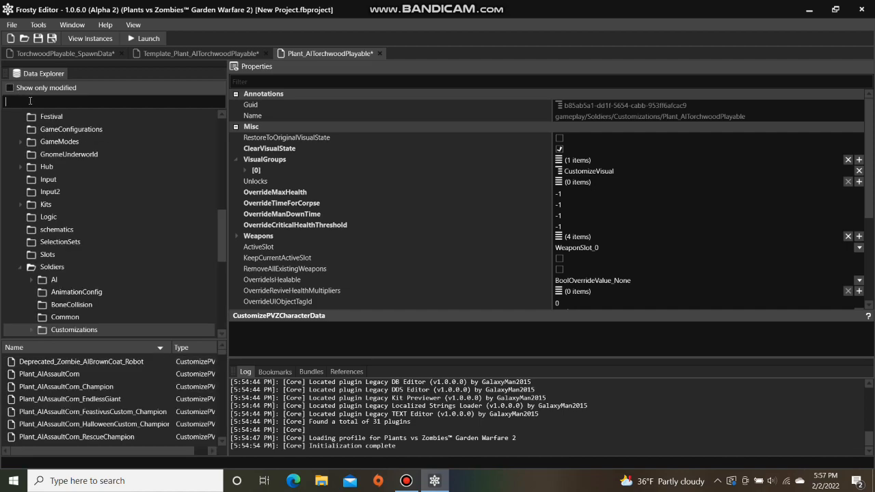
type("tord")
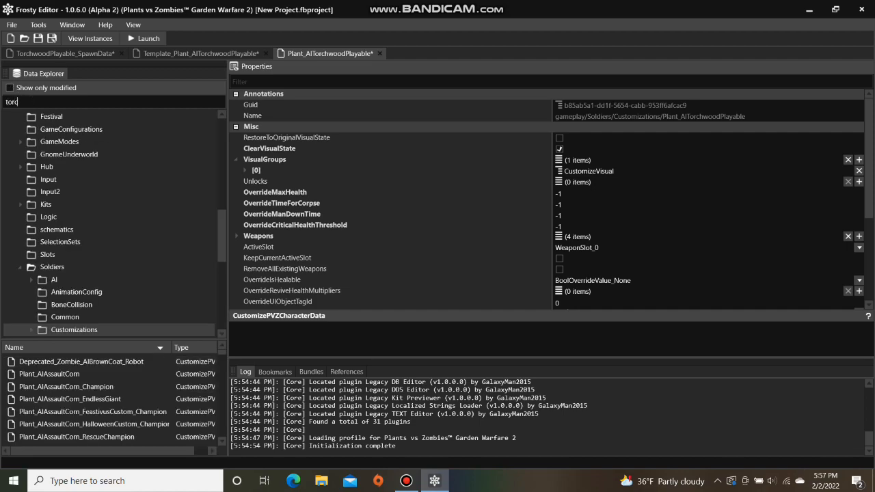
type("torchwood")
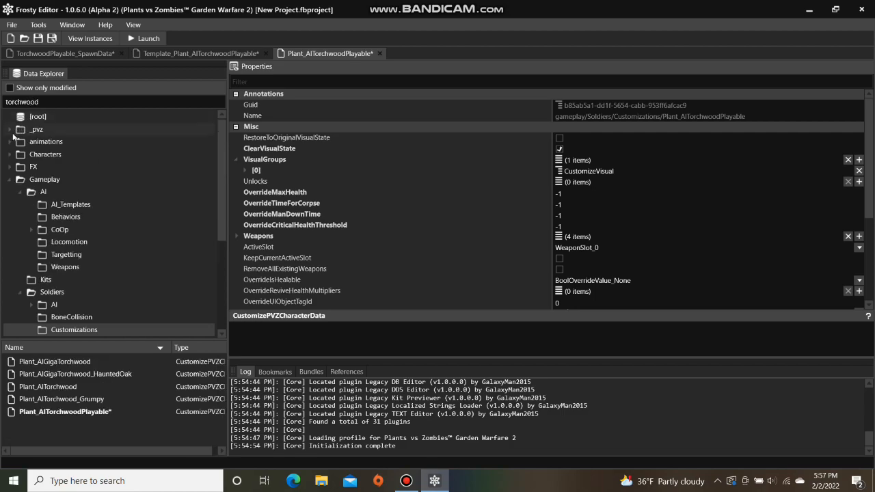
left_click(20, 154)
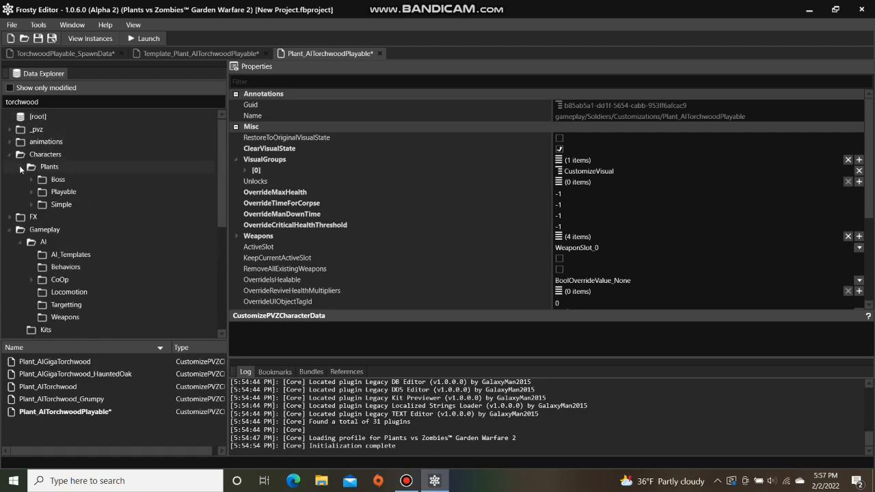
left_click(32, 192)
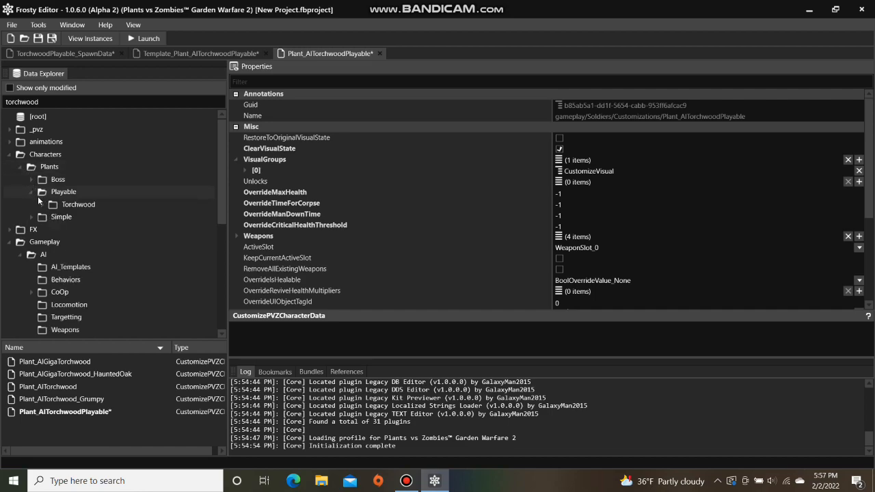
left_click(43, 204)
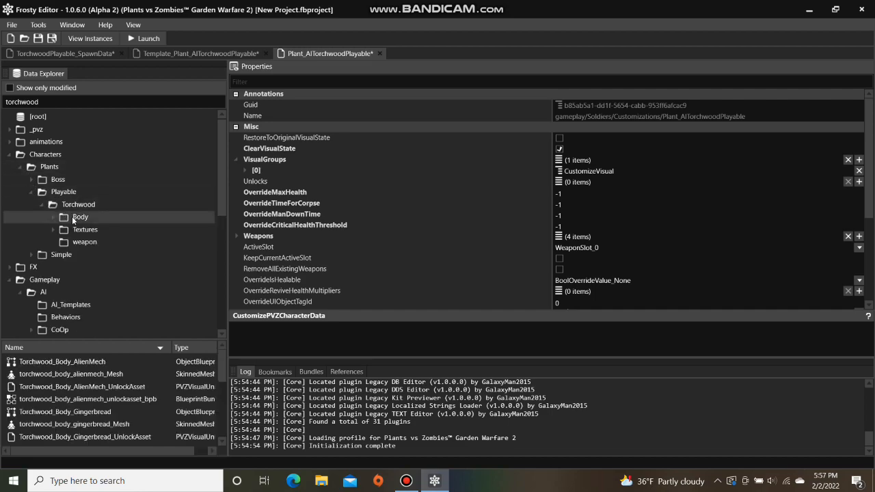
scroll("down", 3)
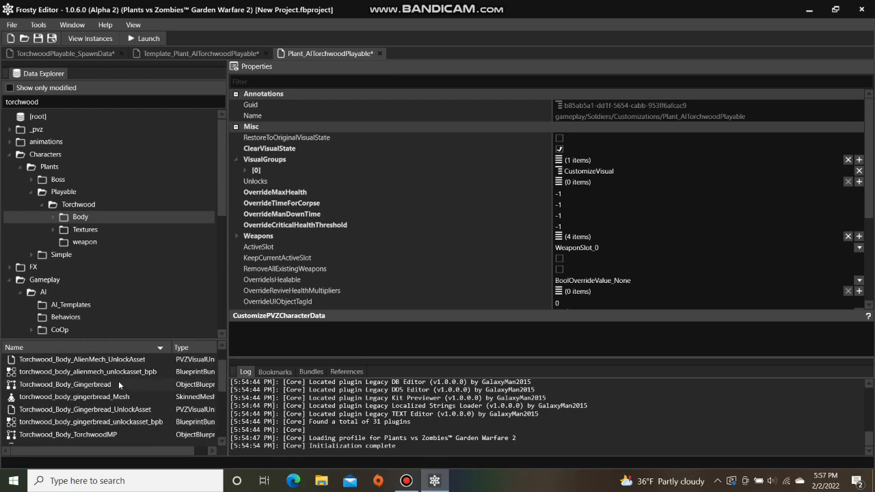
scroll("down", 3)
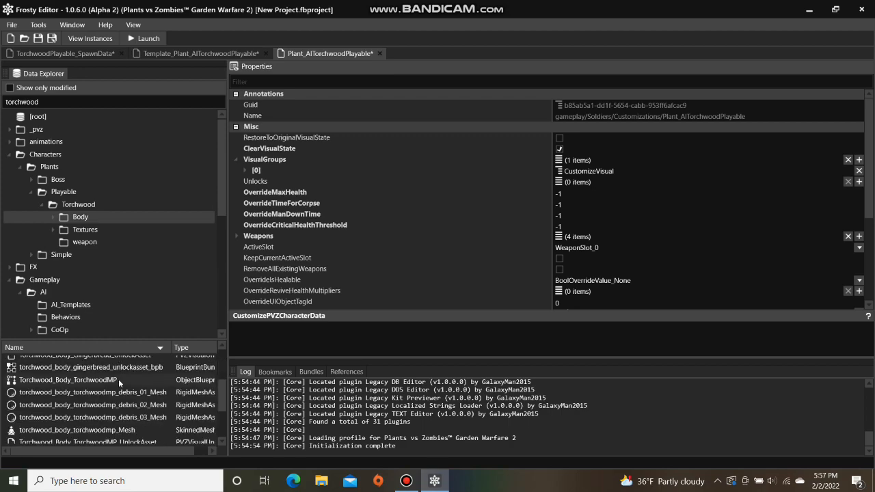
scroll("down", 3)
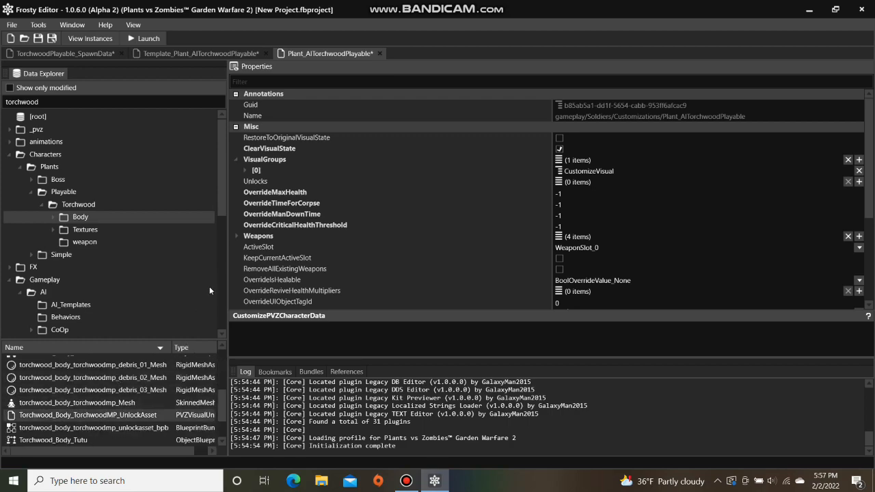
- Assign Torchwood_Body_TorchwoodMP_UnlockAsset to VisualGroups [0] Visual
left_click(244, 171)
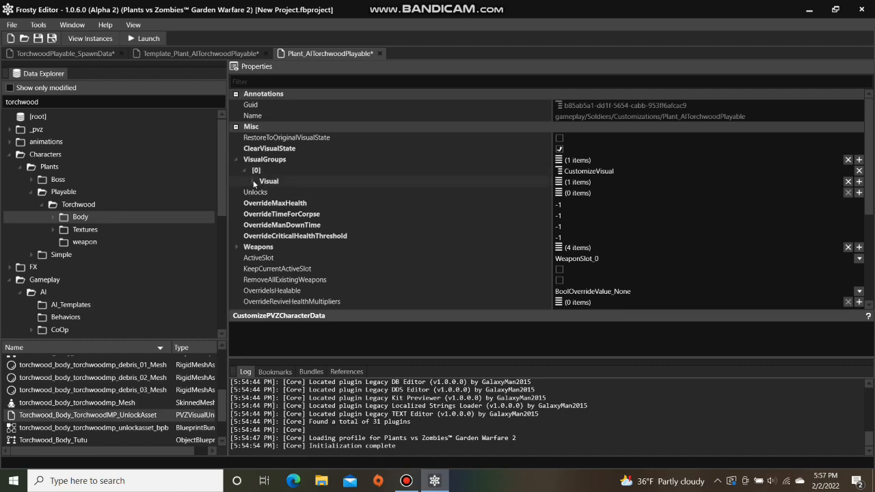
left_click(245, 181)
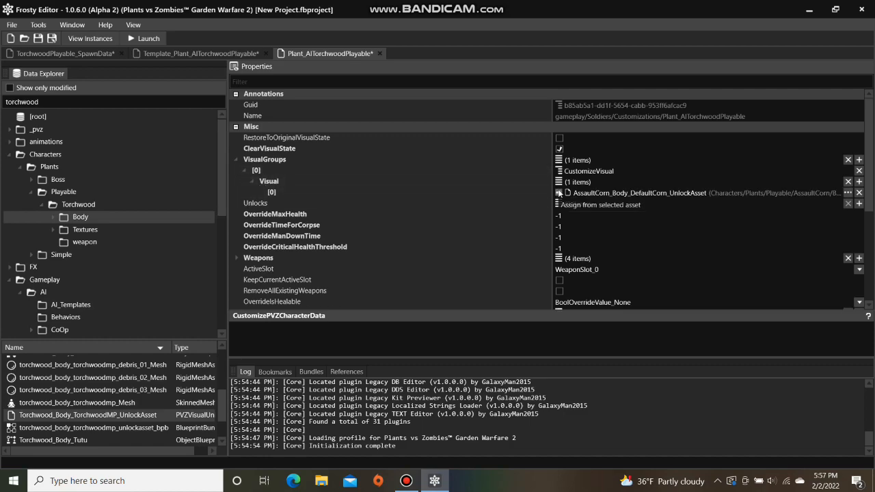
left_click(559, 195)
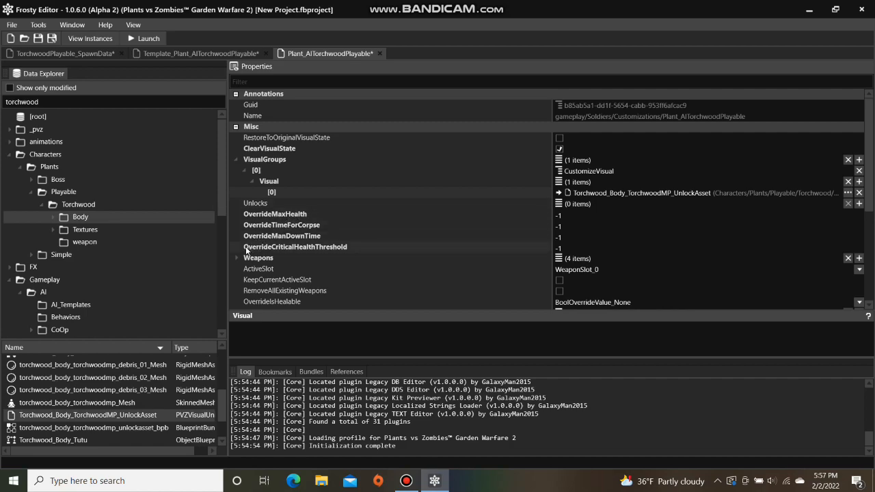
- Expand the Weapons list and browse Gameplay/Weapons for slot [0]'s U_Torchwood_Primary
left_click(236, 258)
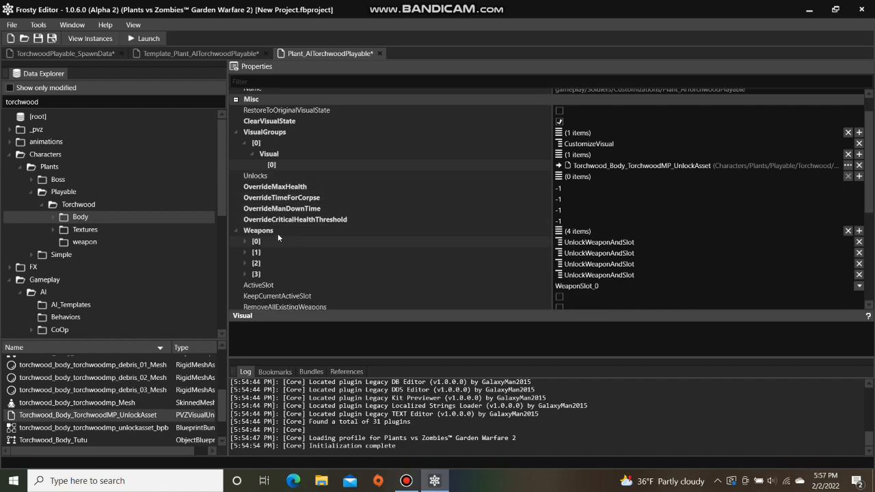
left_click(245, 241)
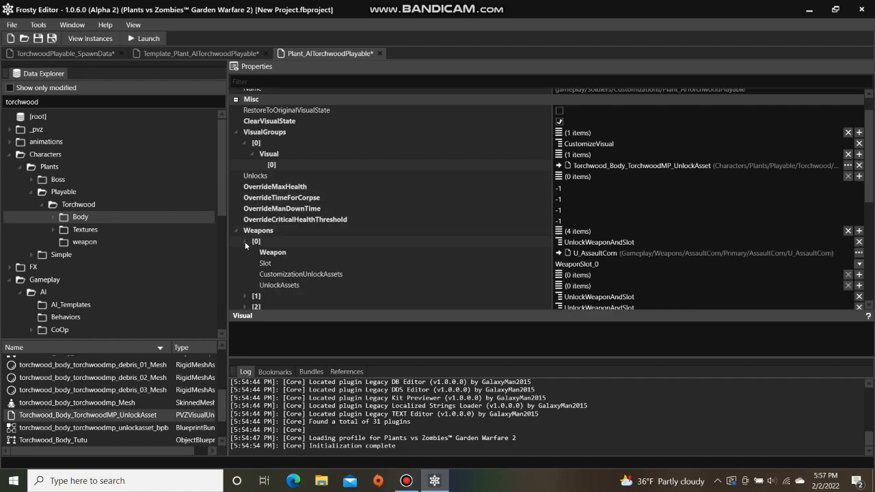
scroll("down", 3)
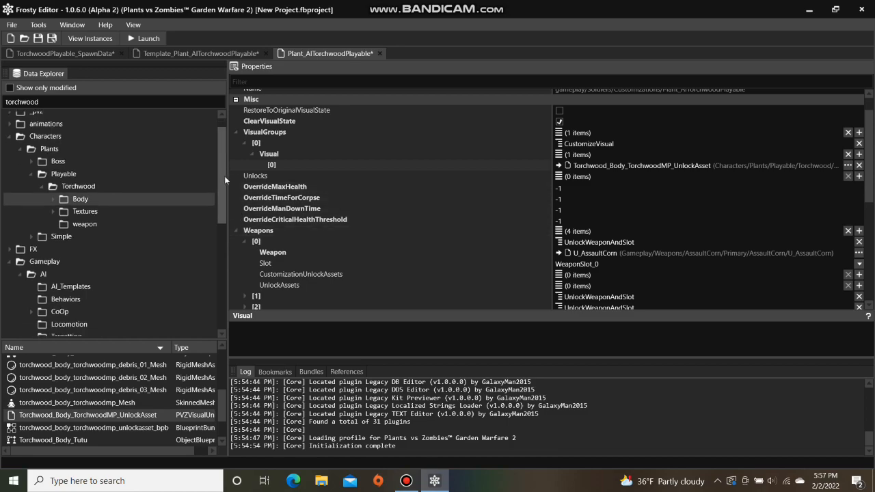
scroll("down", 3)
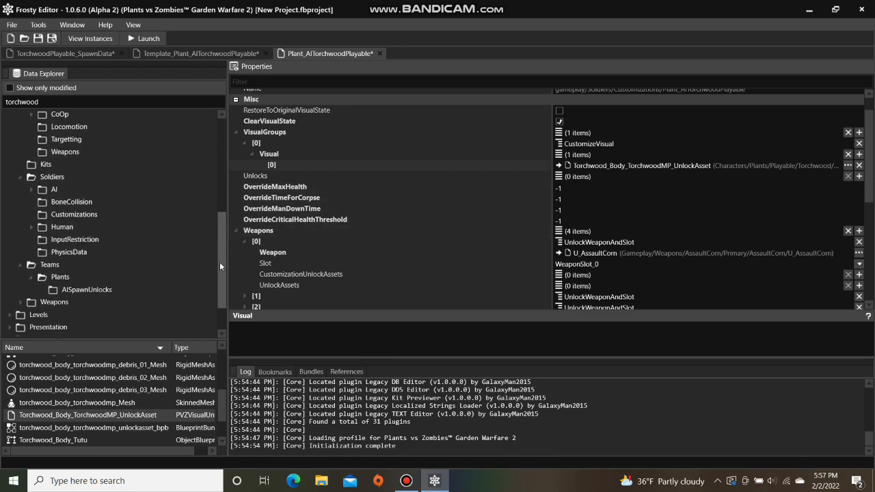
scroll("down", 3)
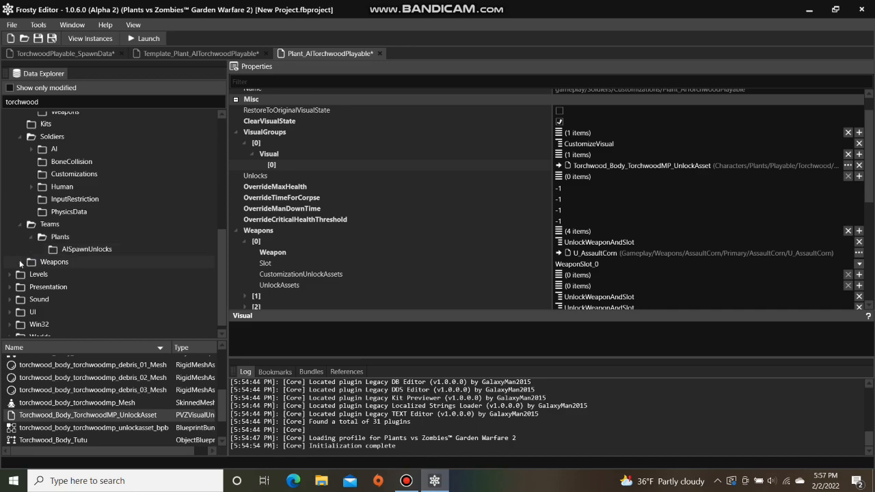
left_click(21, 262)
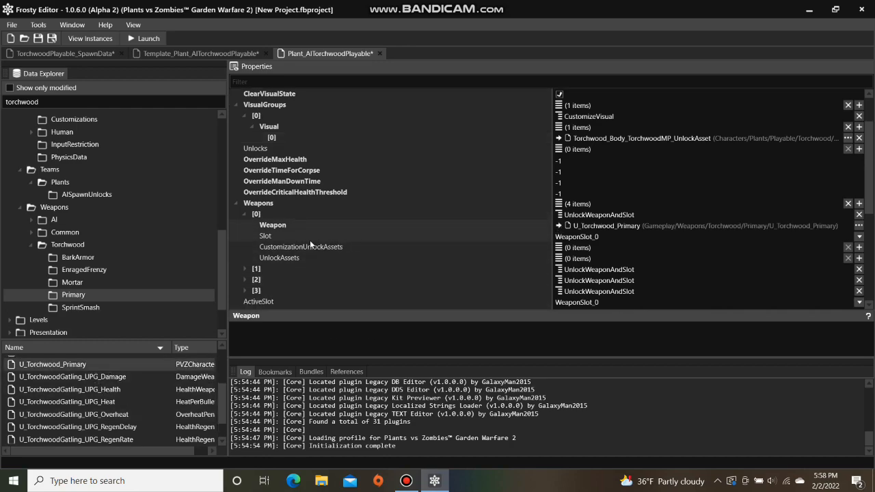
- Assign U_Torchwood_Mortar and U_Torchwood_EnragedFrenzy to the next weapon slots
left_click(244, 269)
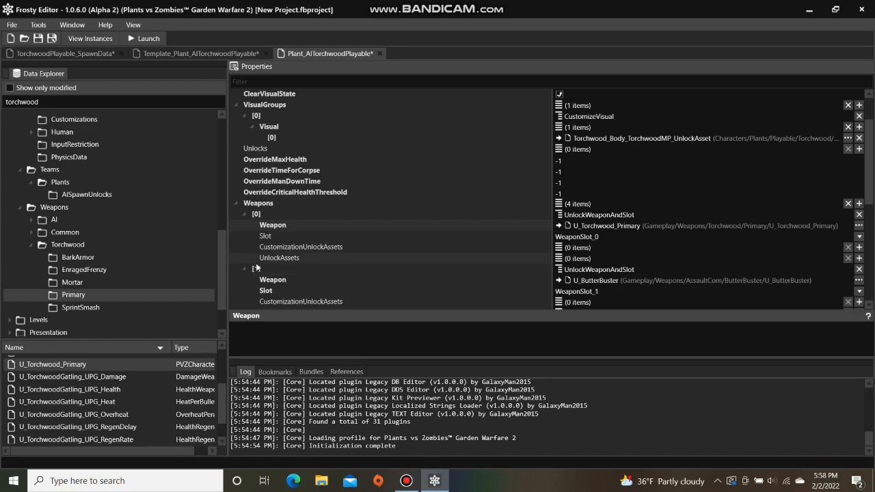
left_click(250, 269)
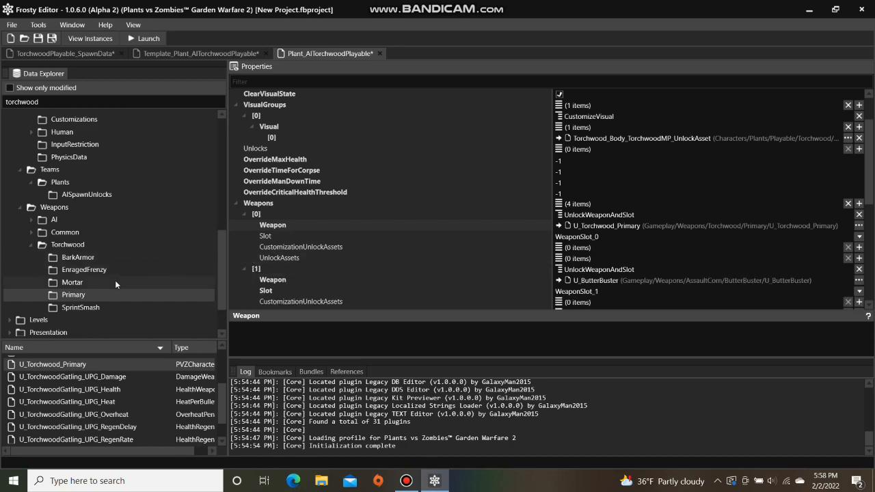
left_click(73, 281)
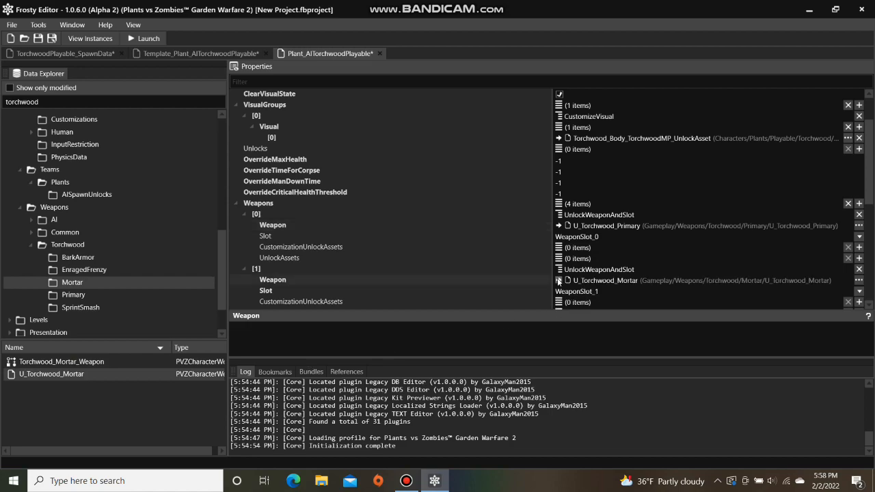
left_click(244, 268)
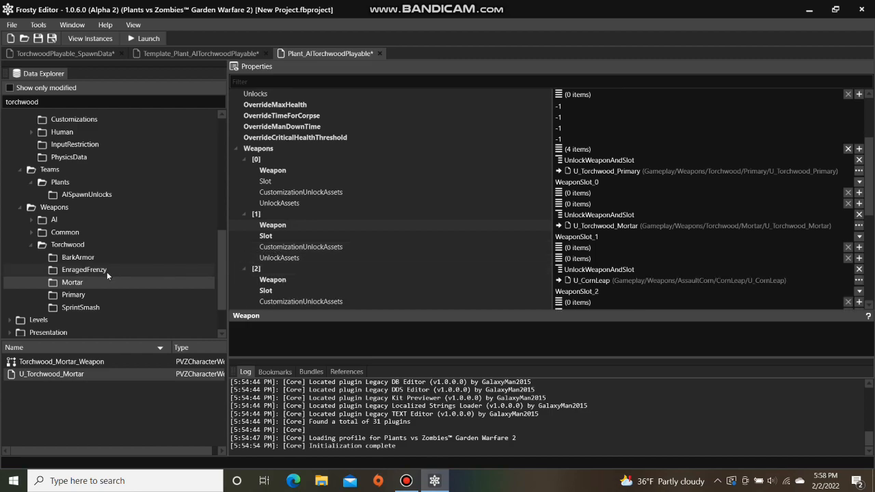
left_click(84, 269)
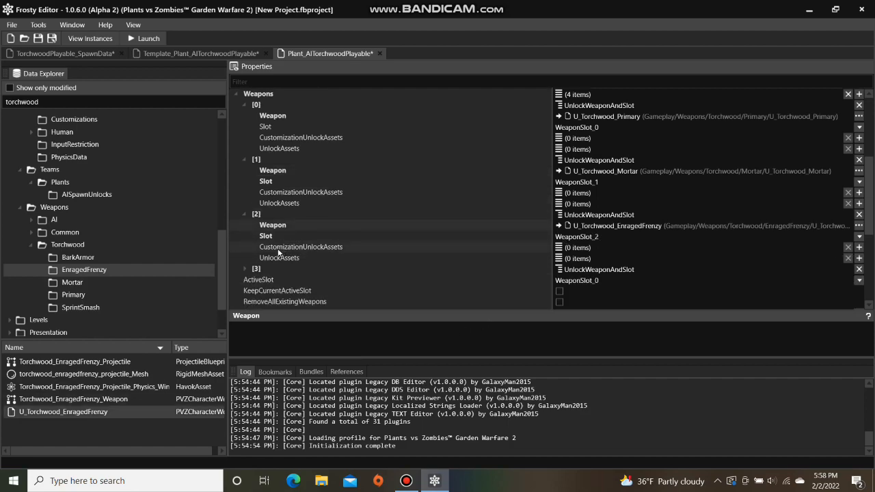
left_click(246, 269)
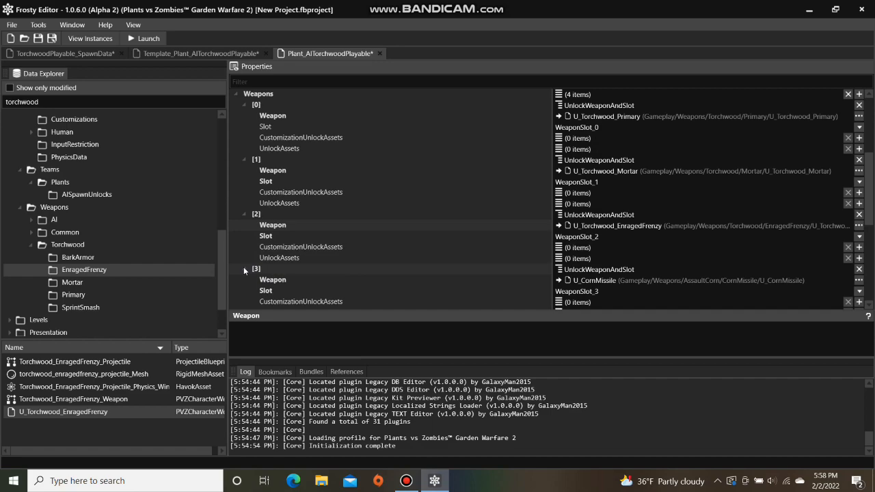
left_click(78, 257)
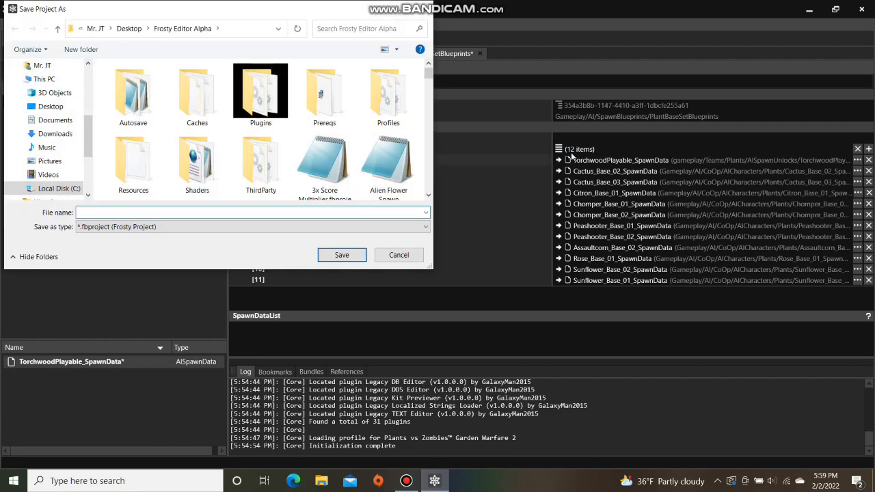
- Save the project as 'Custom AI' in the Frosty Editor Alpha folder
type("Custom AI")
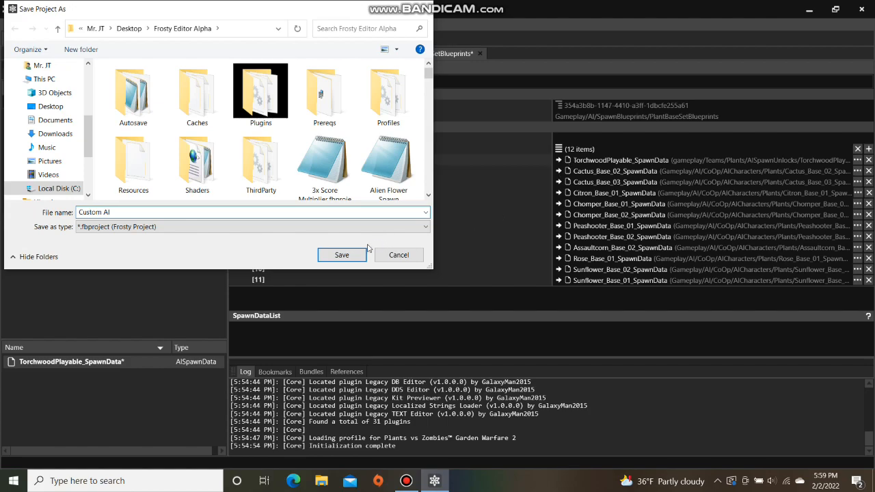
left_click(342, 255)
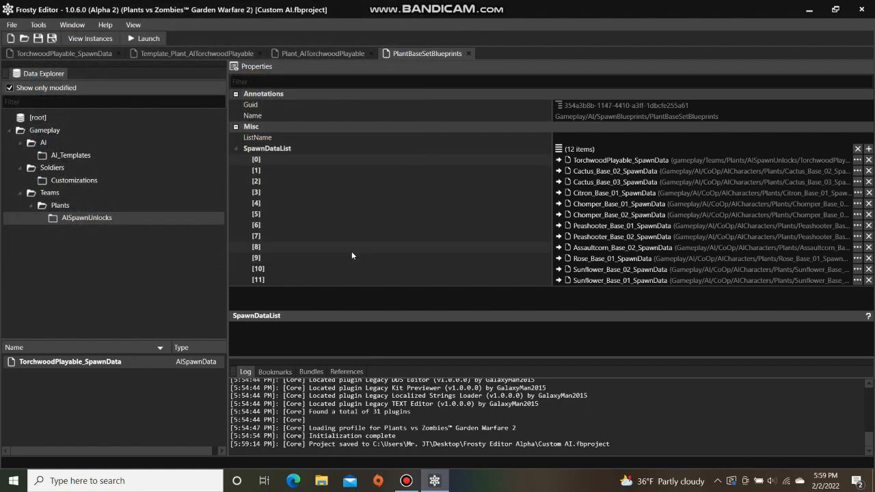
left_click(143, 38)
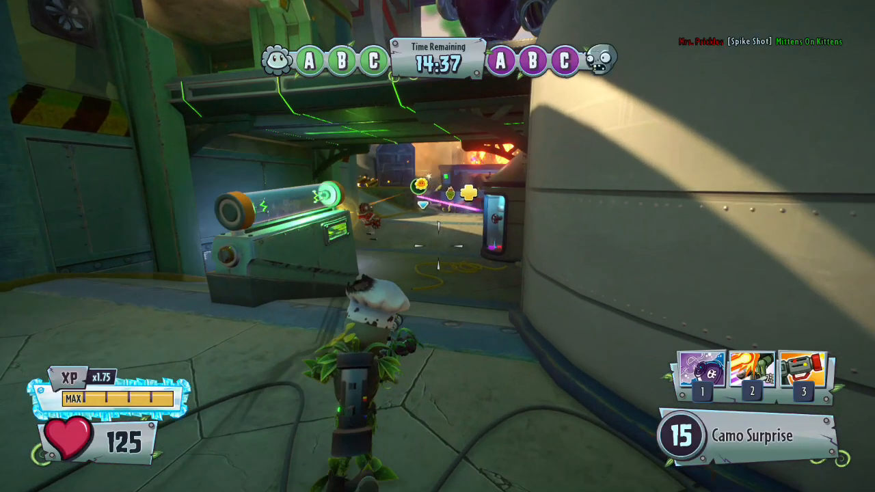
mouse_move(438, 246)
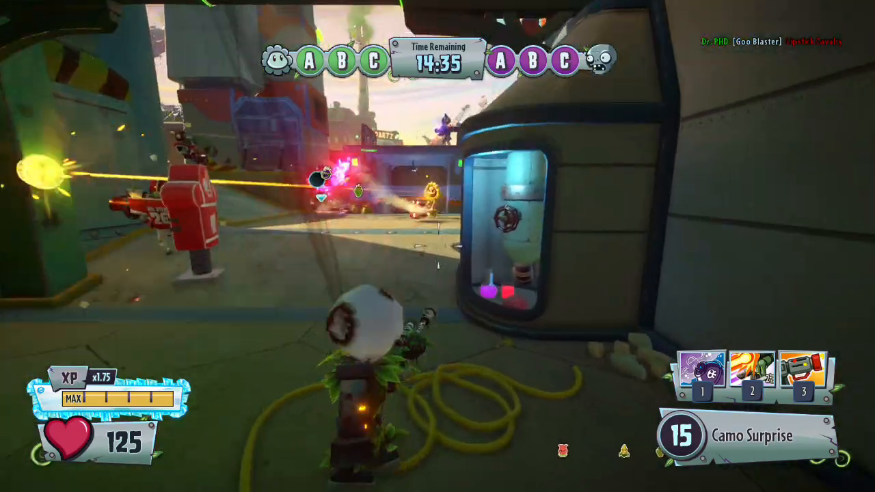